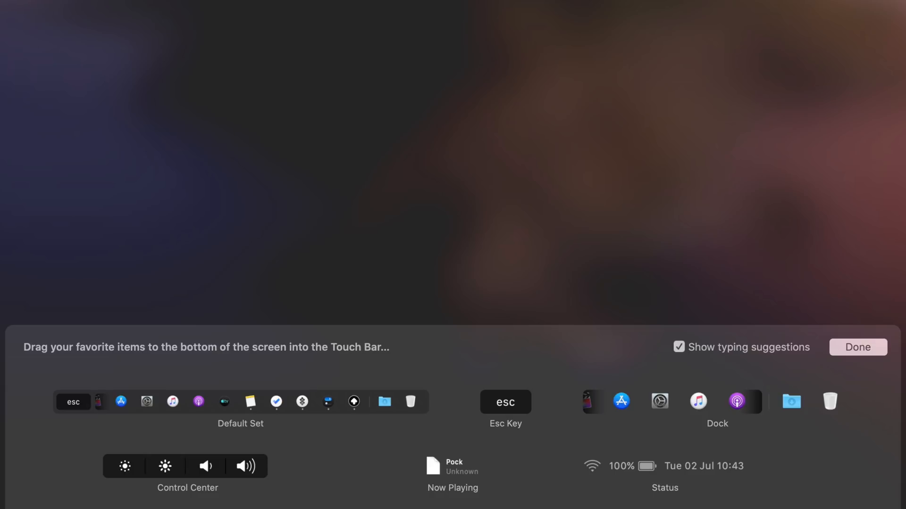
# Close Pock's Touch Bar customization palette with the Dock, Control Center, Now Playing and Status widgets.
pyautogui.click(857, 347)
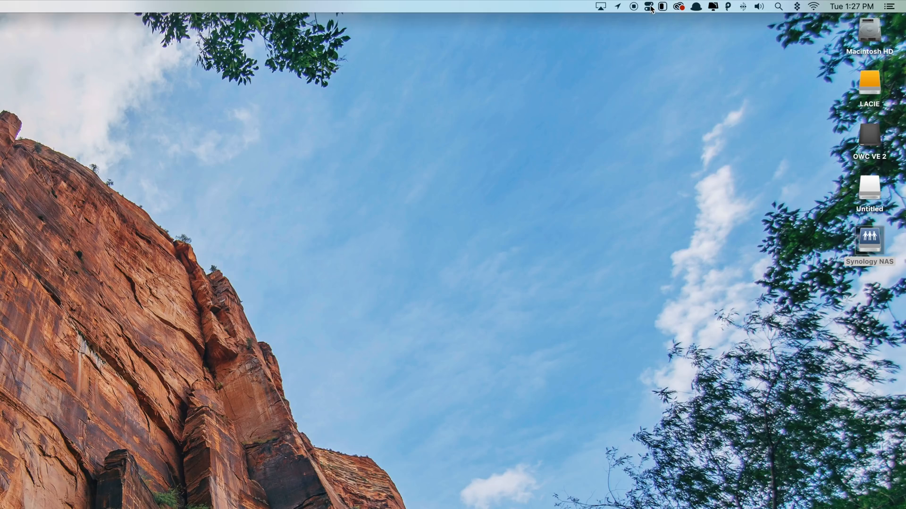
# Turn on Hide Desktop Icons in One Switch, then toggle Dark Mode on and back off.
pyautogui.click(648, 6)
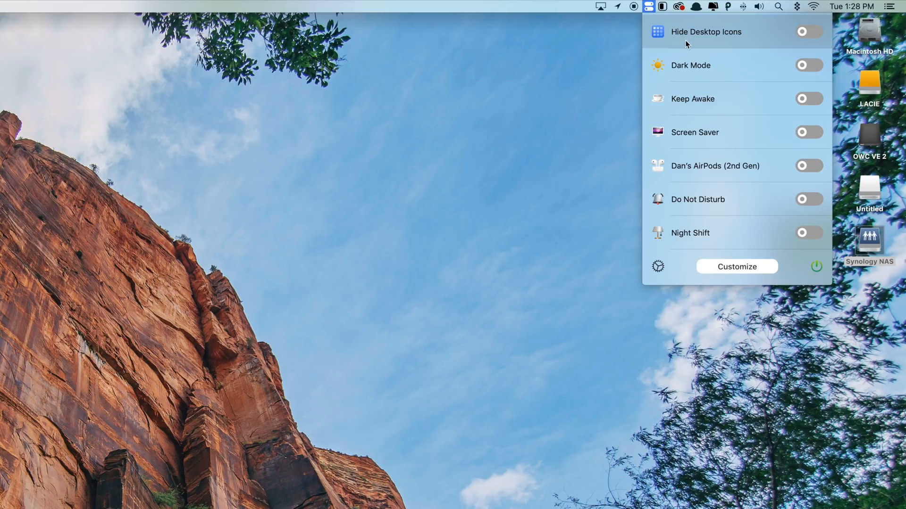
pyautogui.moveTo(692, 98)
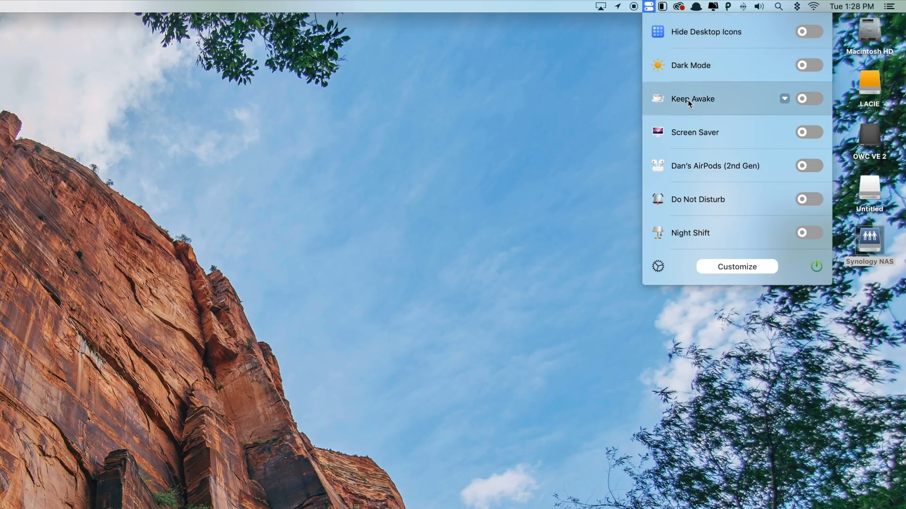
pyautogui.click(809, 32)
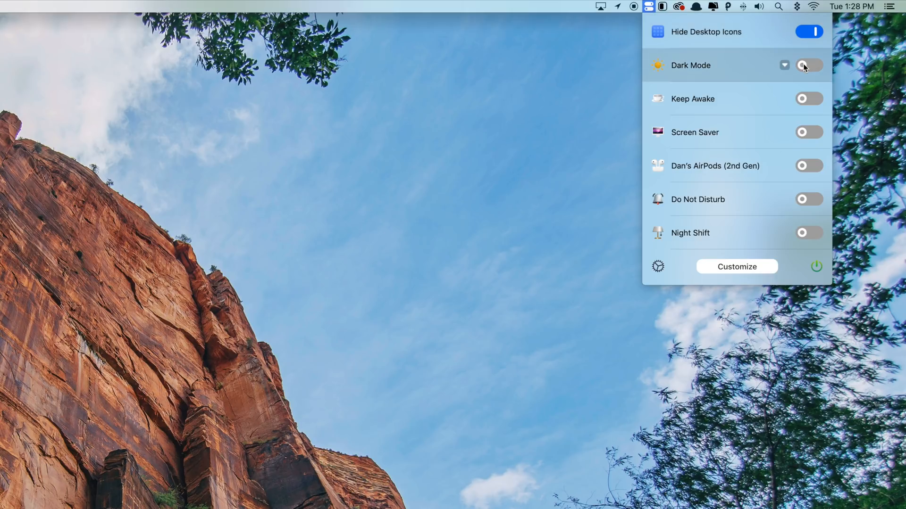
pyautogui.click(784, 65)
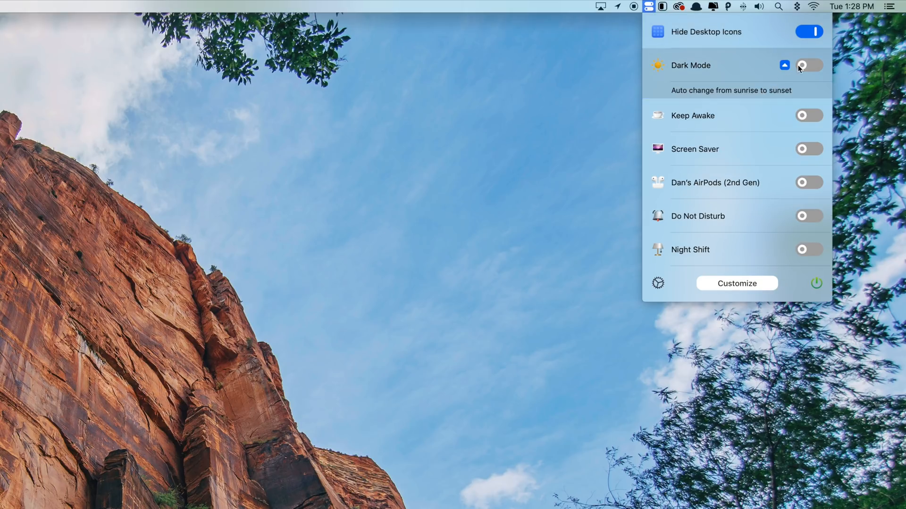
pyautogui.click(809, 65)
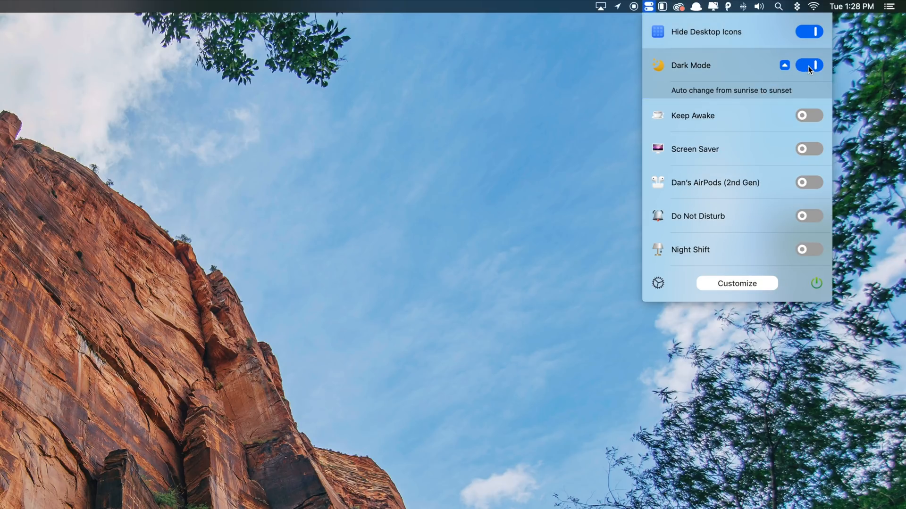
pyautogui.click(808, 65)
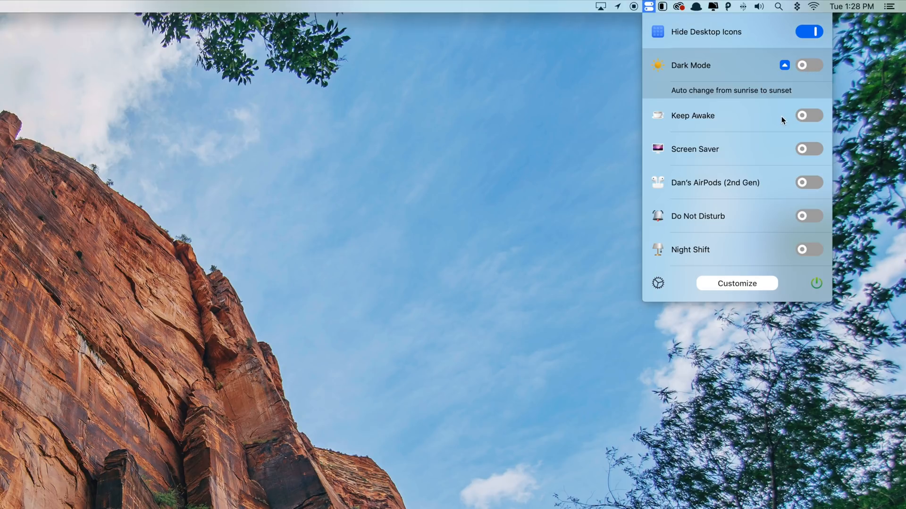
pyautogui.click(808, 115)
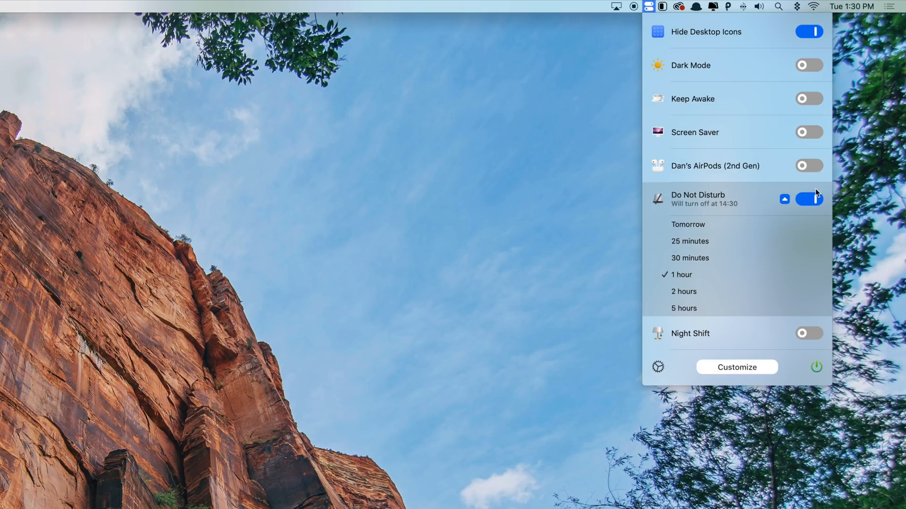
# Connect the AirPods (2nd Gen) from the One Switch menu.
pyautogui.click(808, 165)
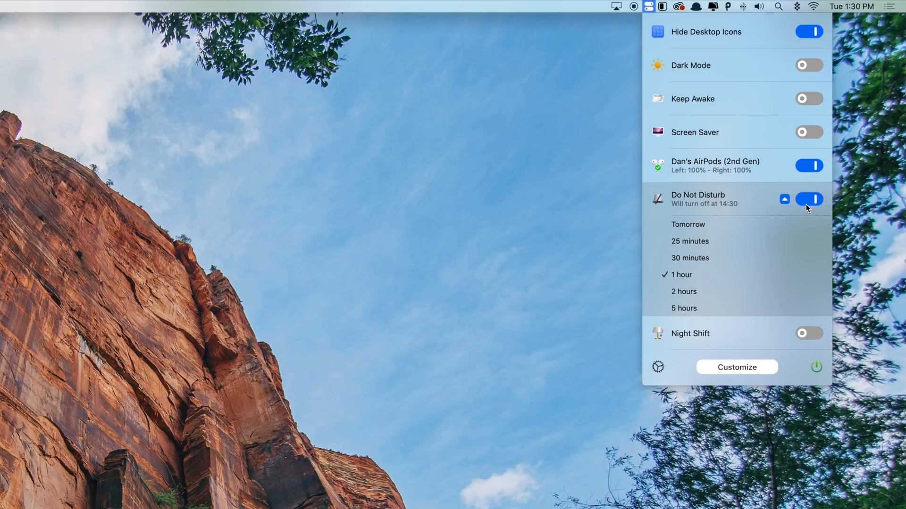
pyautogui.moveTo(736, 369)
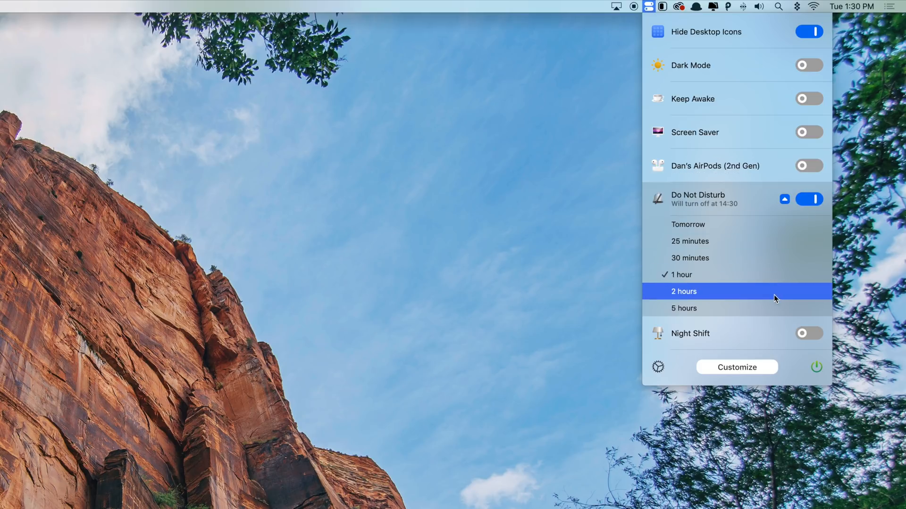
pyautogui.moveTo(773, 207)
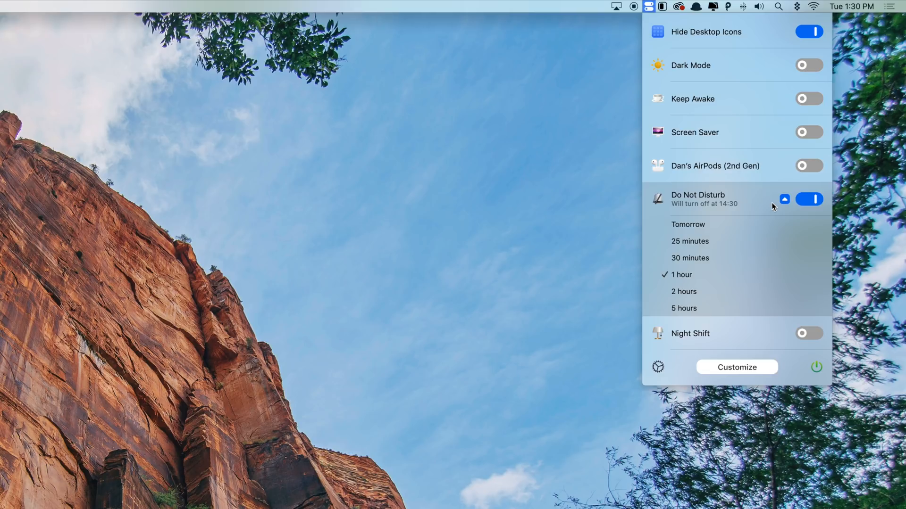
pyautogui.moveTo(767, 308)
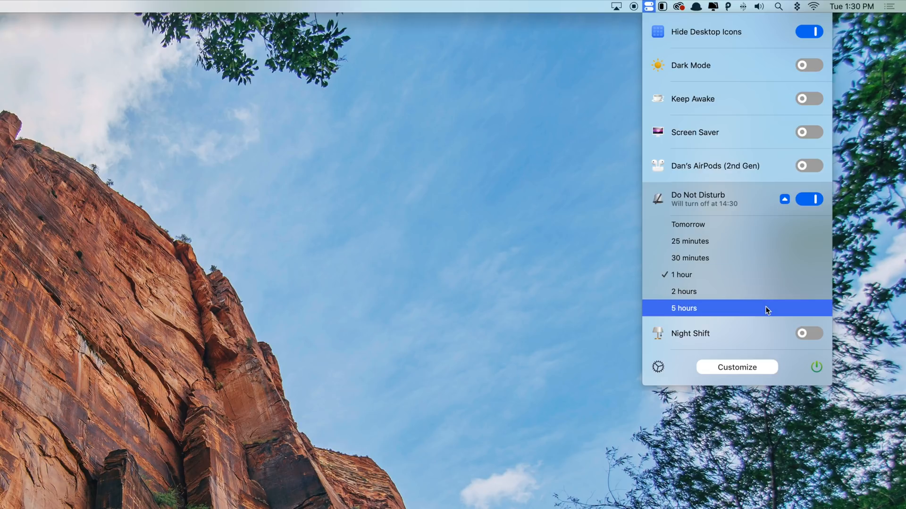
pyautogui.moveTo(767, 341)
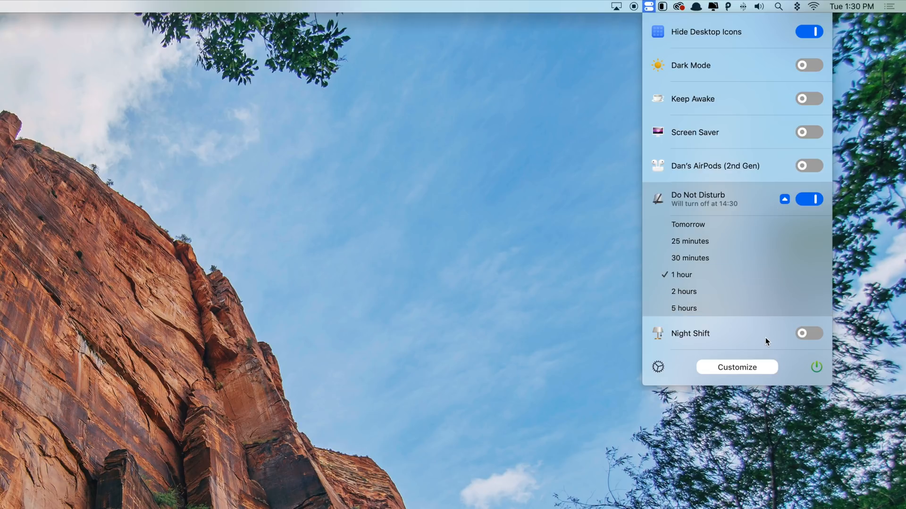
pyautogui.moveTo(765, 338)
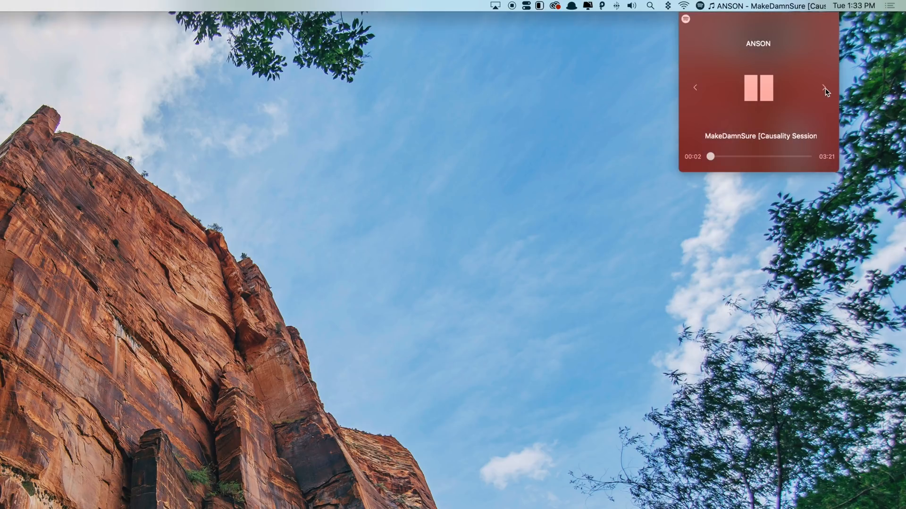
# Skip ahead through six Spotify tracks in Spot Menu, toggling playback once midway.
pyautogui.click(825, 87)
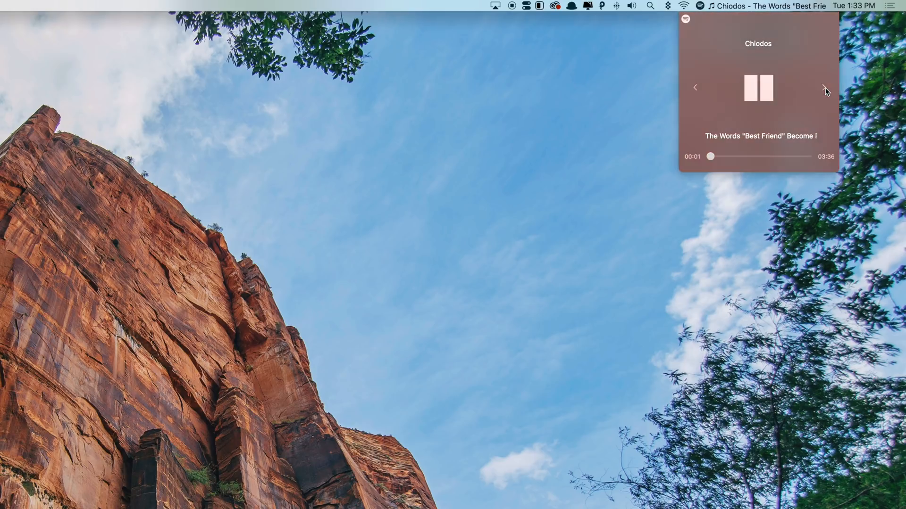
pyautogui.click(823, 88)
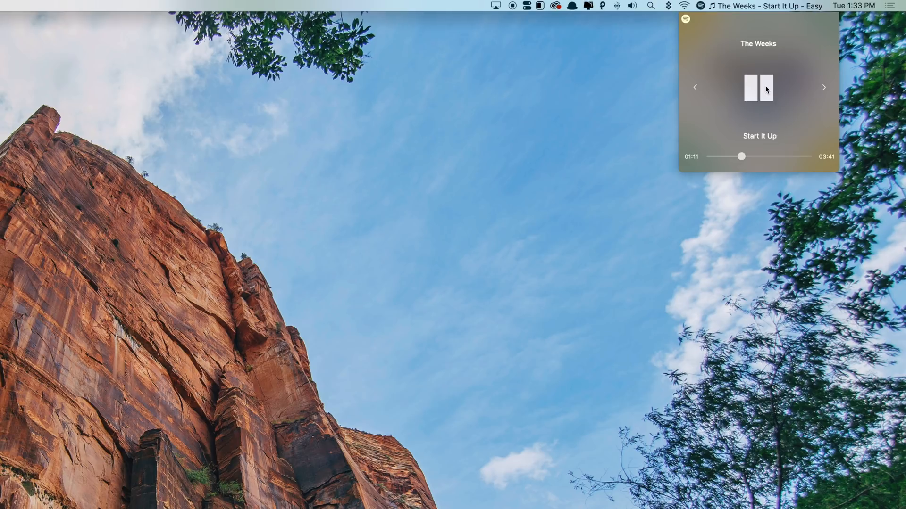
pyautogui.click(758, 88)
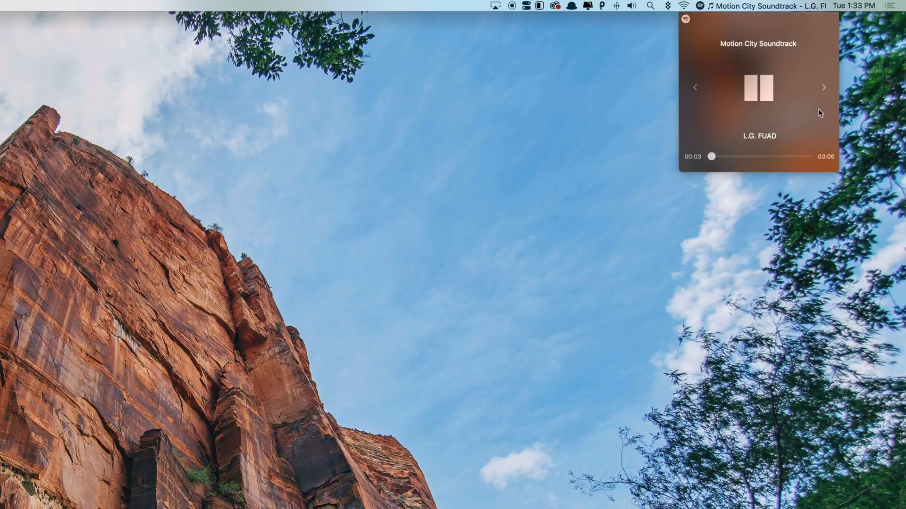
pyautogui.click(823, 87)
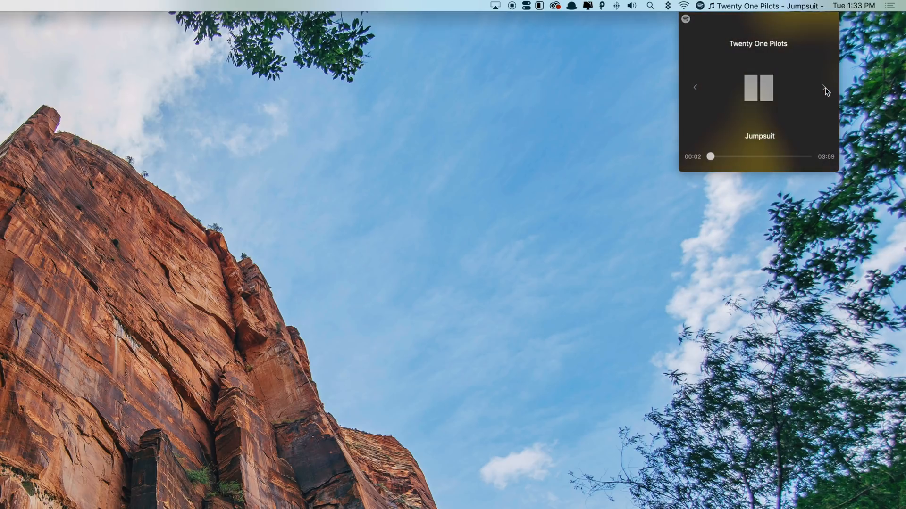
pyautogui.click(823, 87)
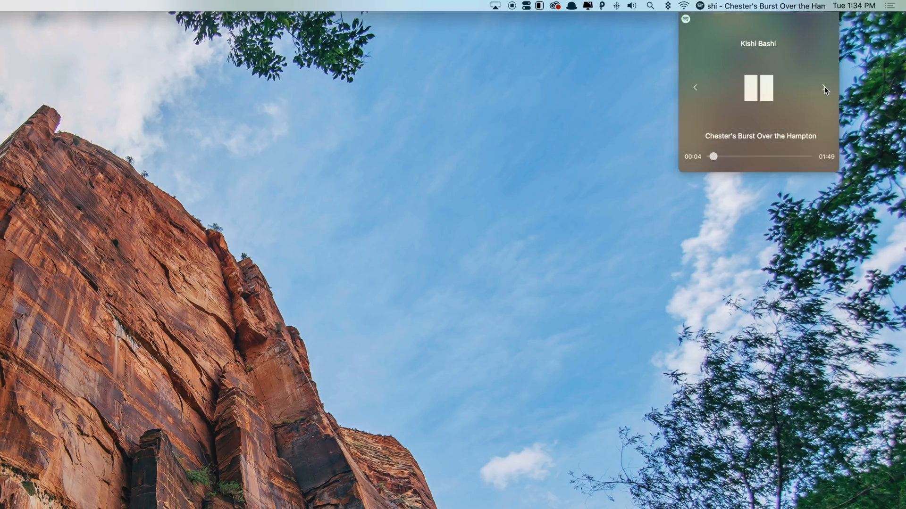
pyautogui.click(823, 88)
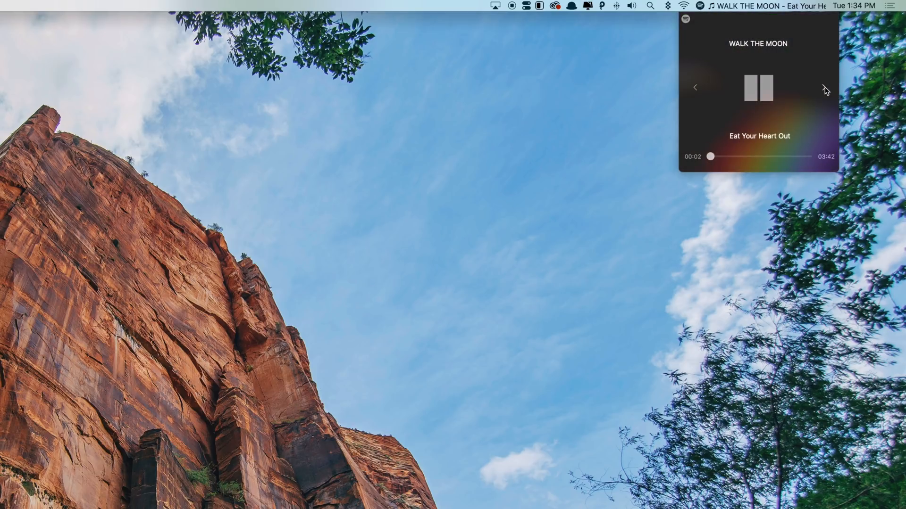
pyautogui.click(821, 87)
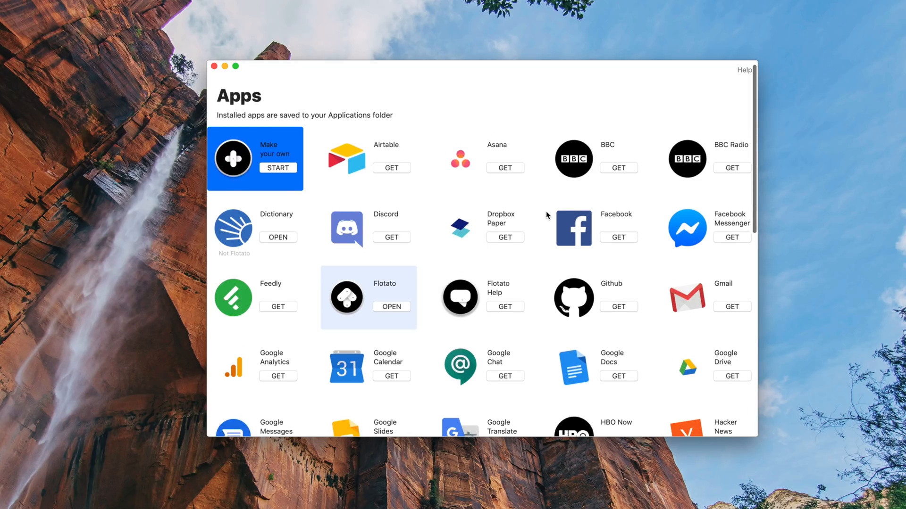
# Scroll down Flotato's Apps catalog and launch the Instagram web app.
pyautogui.scroll(-3)
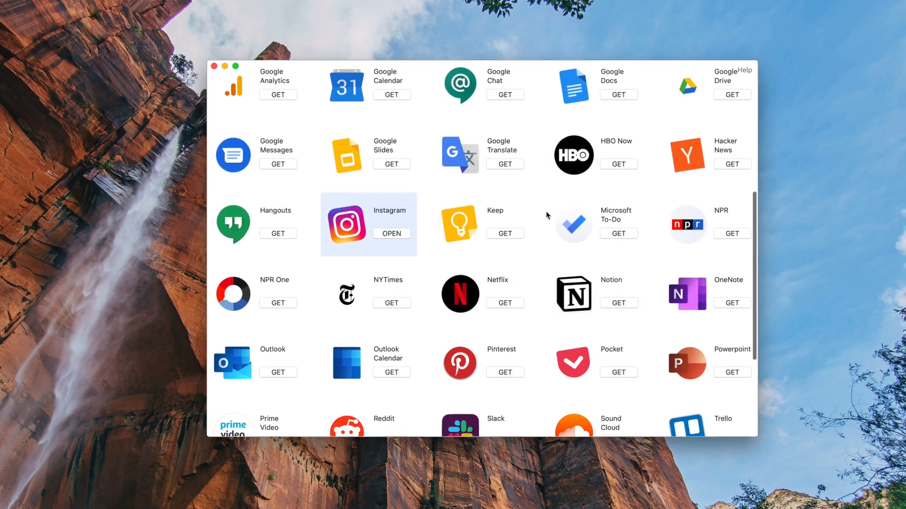
pyautogui.scroll(-3)
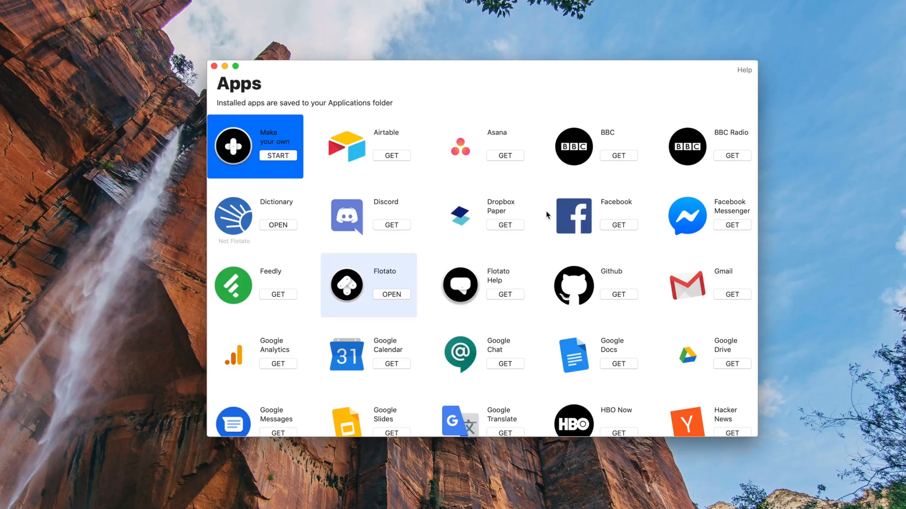
pyautogui.scroll(-3)
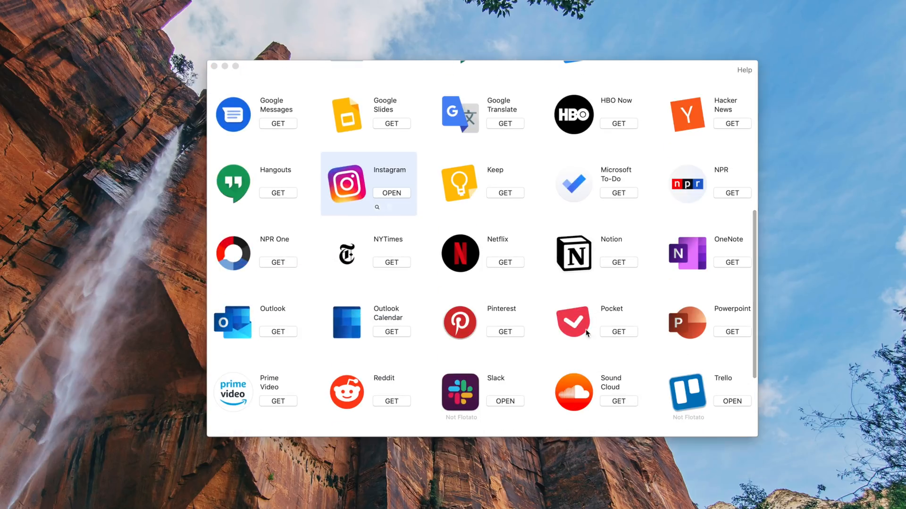
pyautogui.click(391, 193)
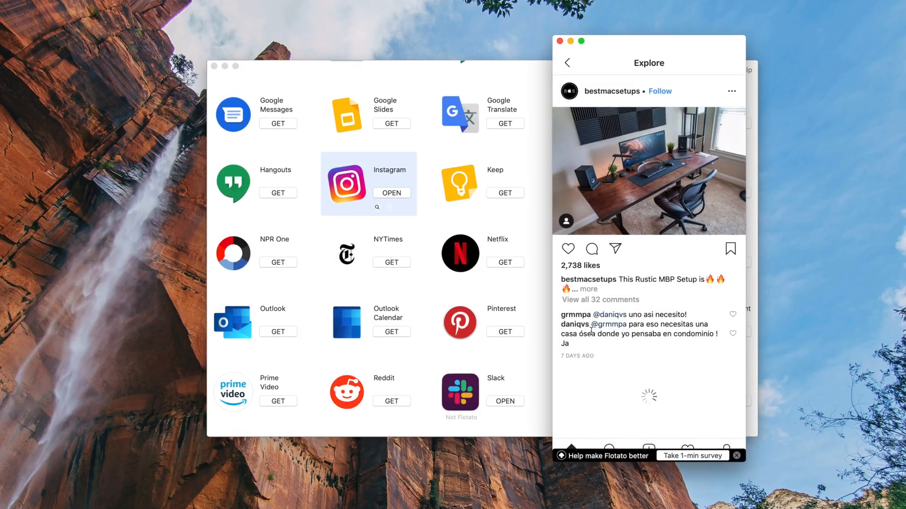
# Scroll through Instagram's Explore feed in its standalone window.
pyautogui.scroll(-3)
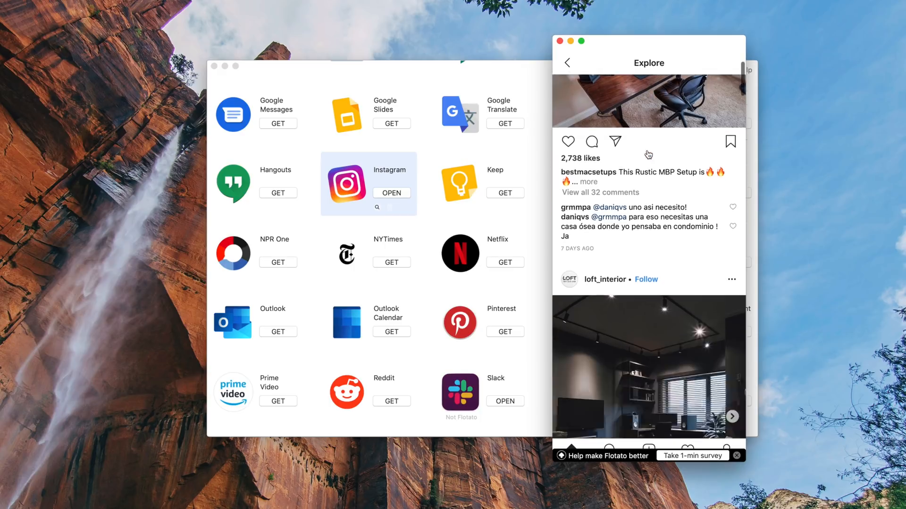
pyautogui.scroll(-3)
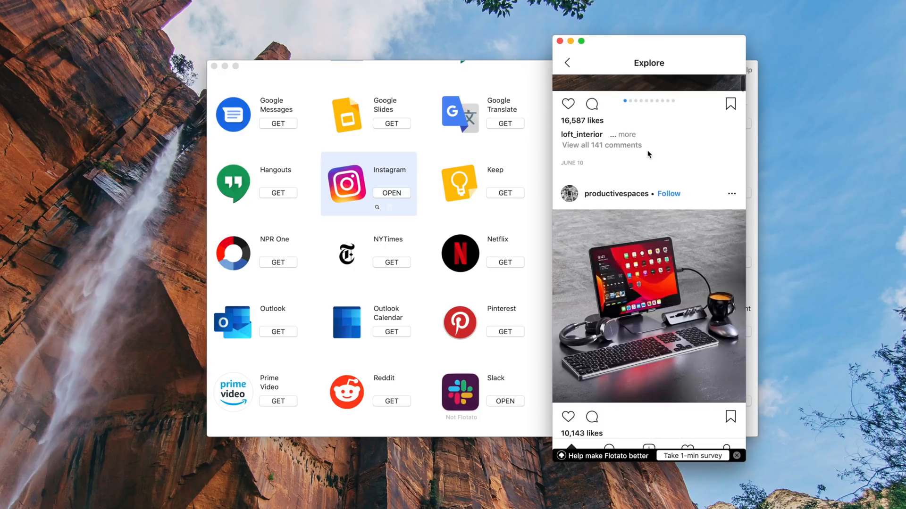
pyautogui.scroll(-3)
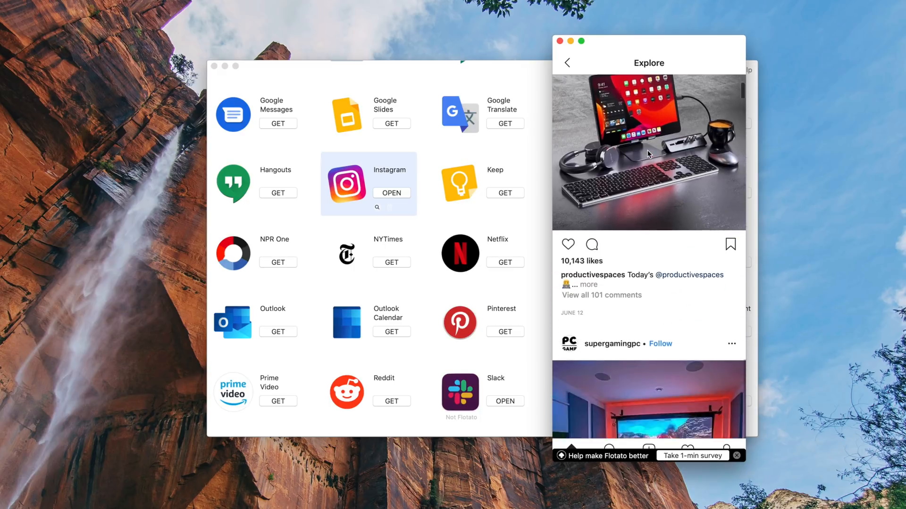
pyautogui.scroll(-3)
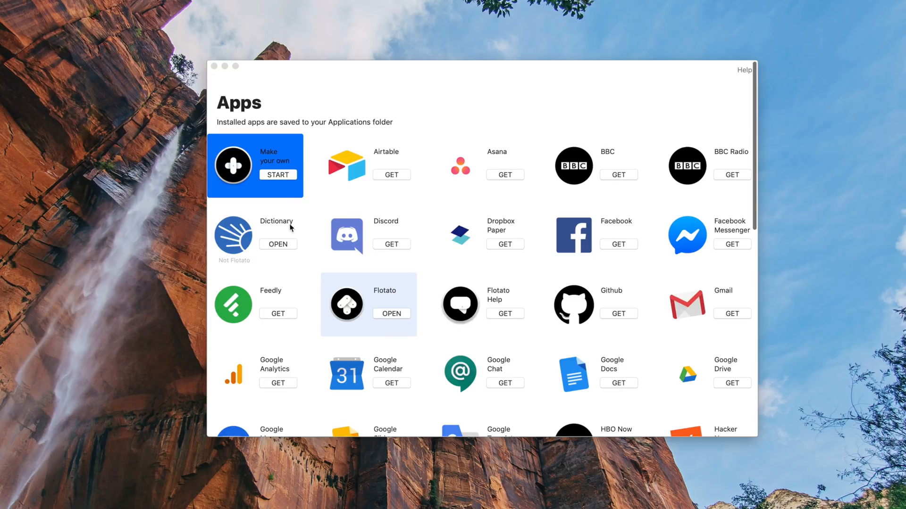
# Make youtube.com a custom Flotato app, save it to Applications and open it.
pyautogui.click(278, 174)
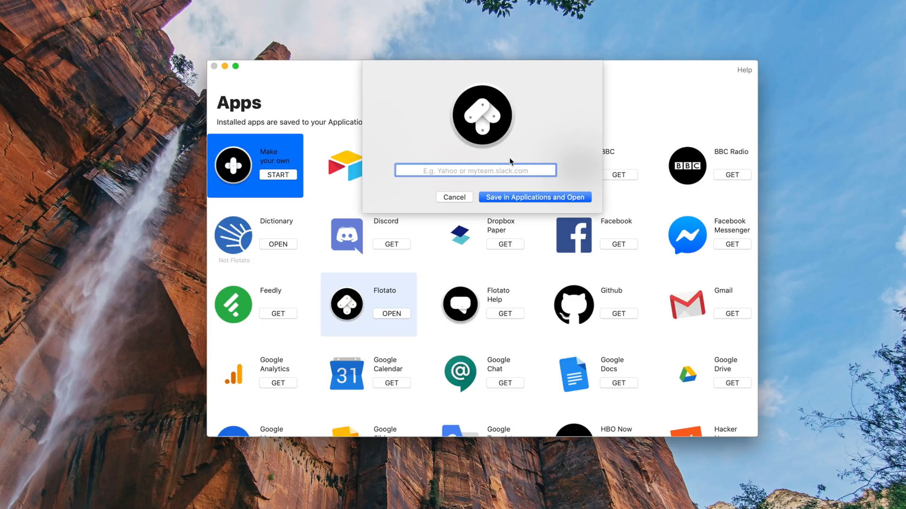
pyautogui.write('youtube.com')
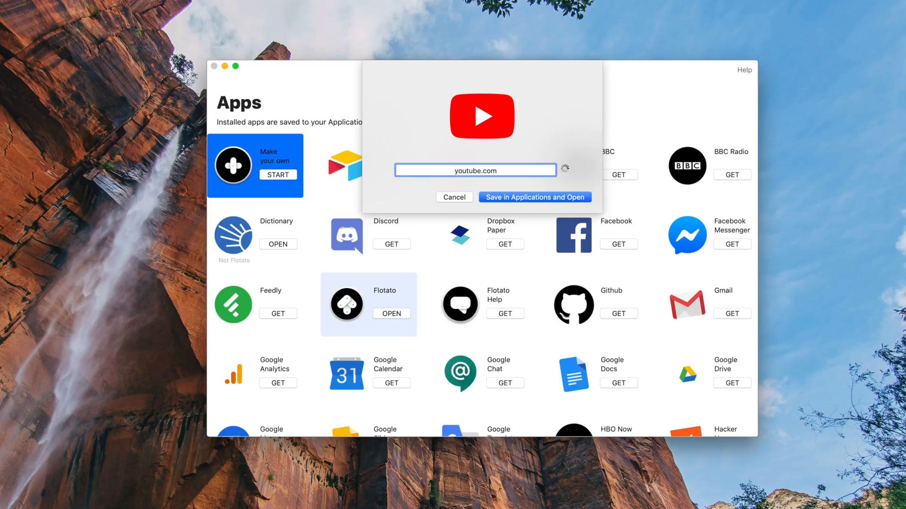
pyautogui.click(533, 198)
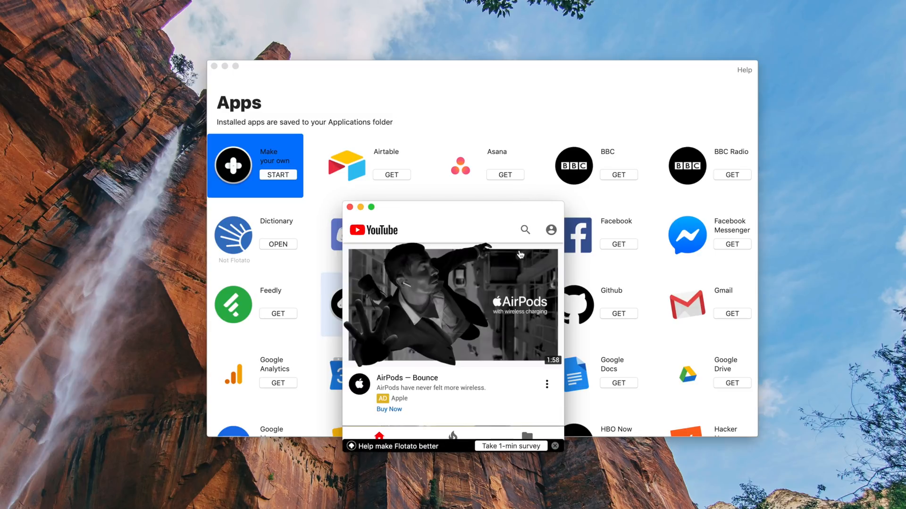
pyautogui.click(551, 229)
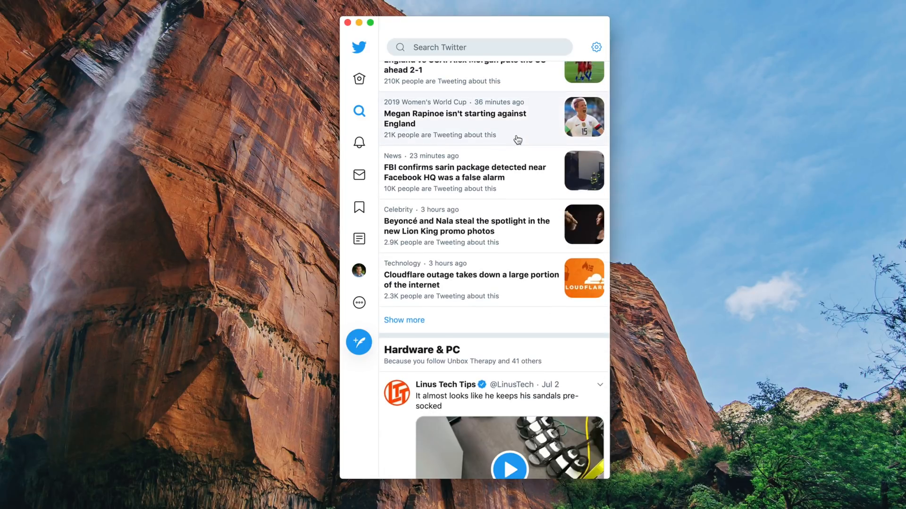
# Scroll the Twitter app's Explore trends feed.
pyautogui.scroll(-3)
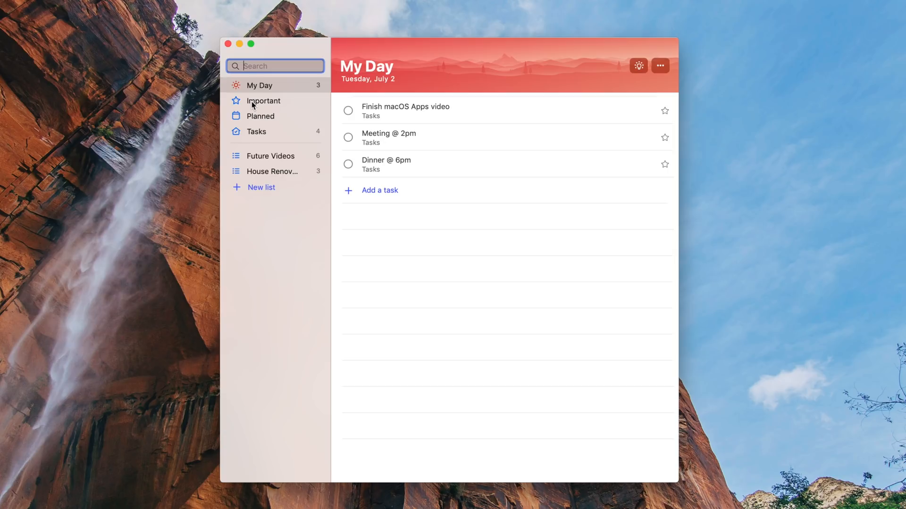
# Browse Planned, Tasks, Future Videos and House Renovations, then open New flooring's details.
pyautogui.click(260, 116)
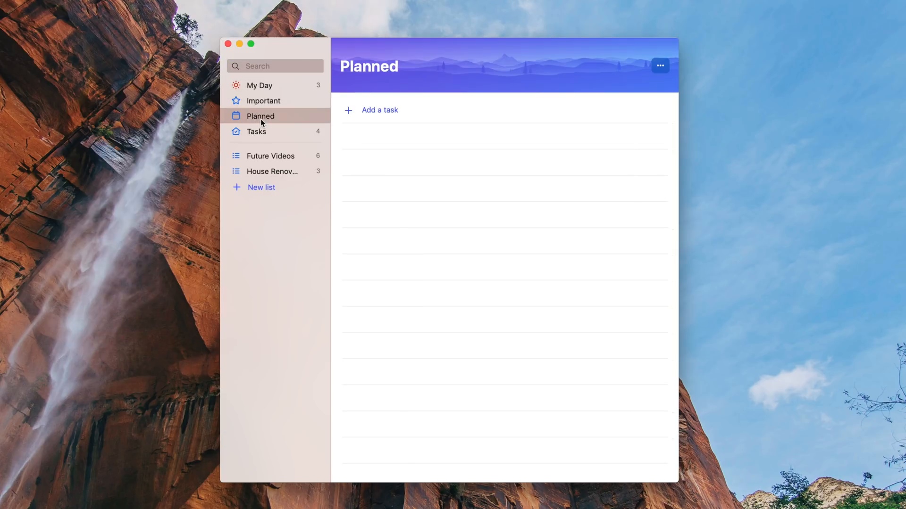
pyautogui.click(256, 131)
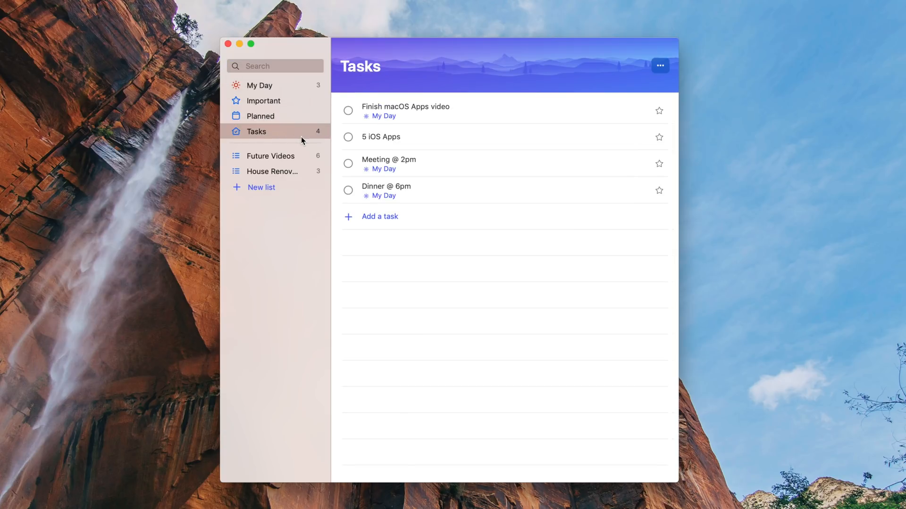
pyautogui.moveTo(299, 160)
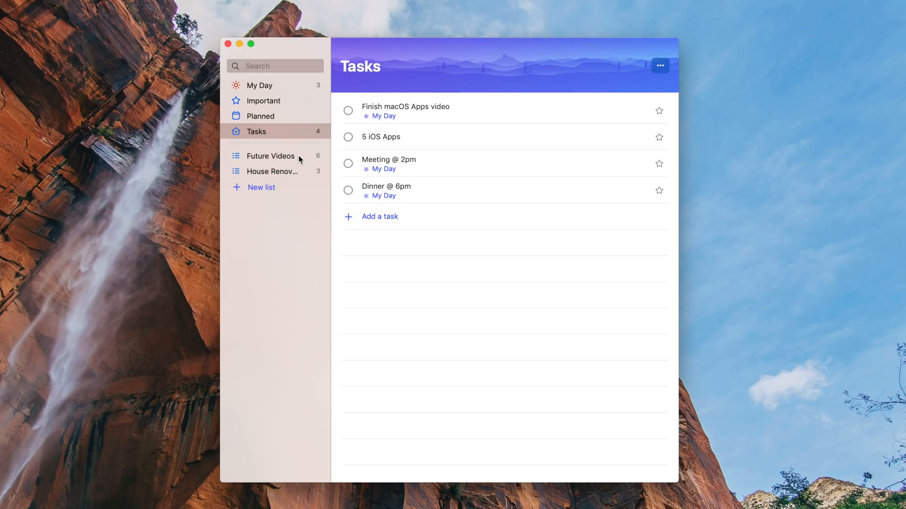
pyautogui.click(270, 156)
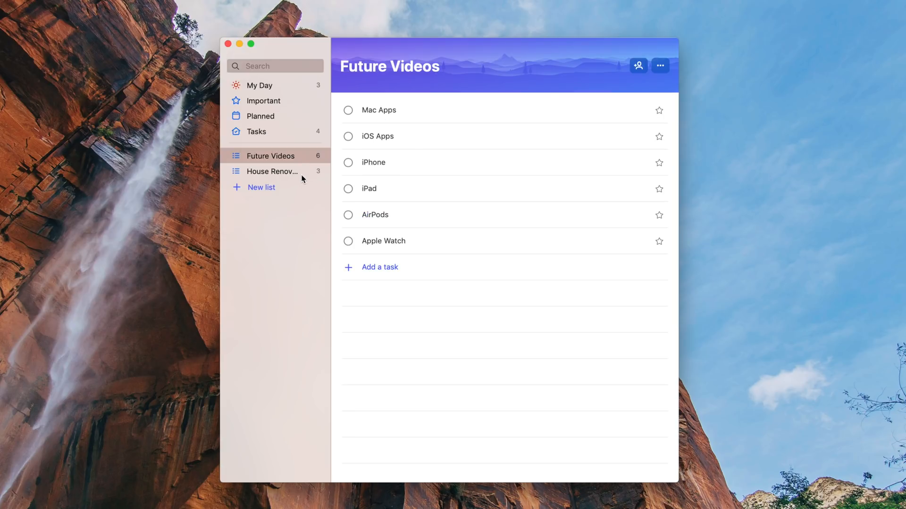
pyautogui.click(272, 171)
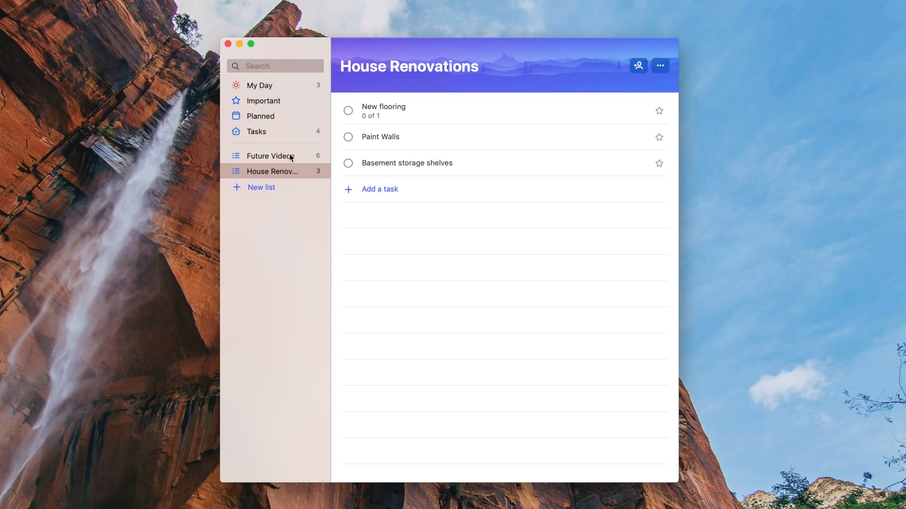
pyautogui.click(383, 110)
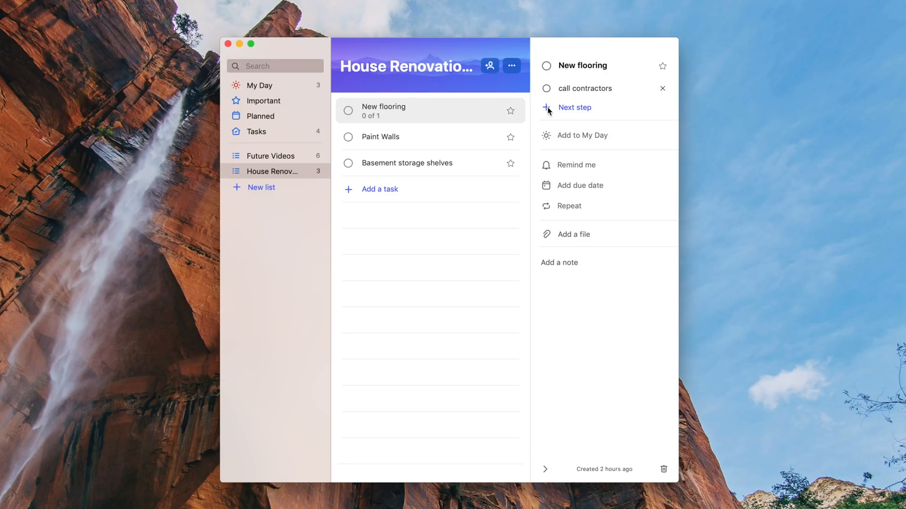
# Add steps 'choose f…' and 'schedule' to New flooring, add it to My Day, remind tomorrow 9:00 AM.
pyautogui.write('choose floor type')
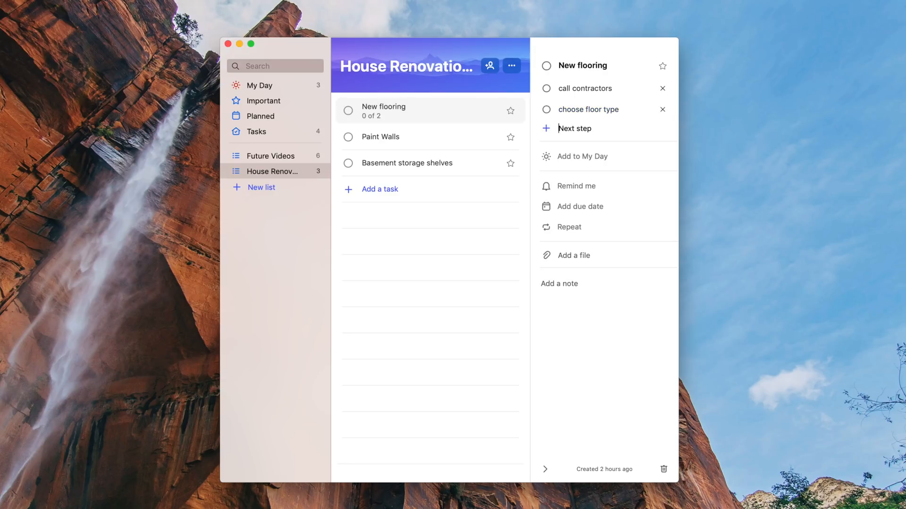
pyautogui.moveTo(546, 109)
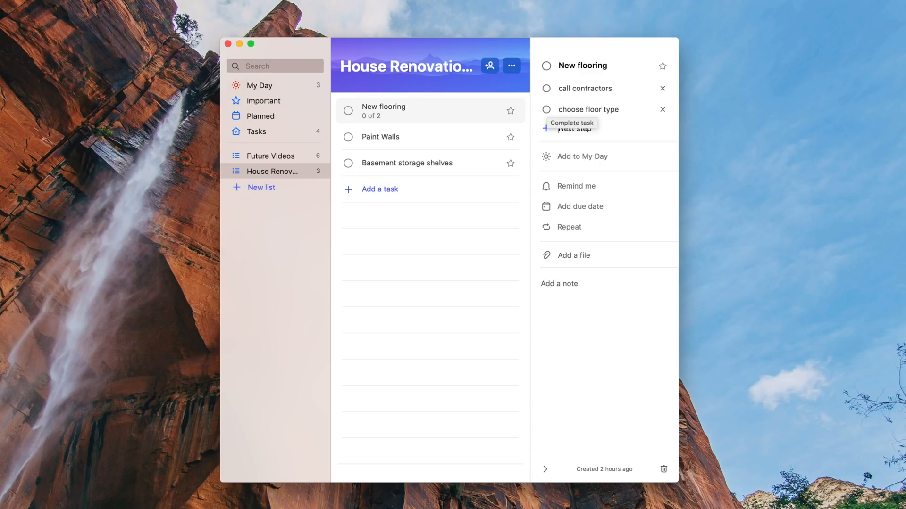
pyautogui.write('schedule install')
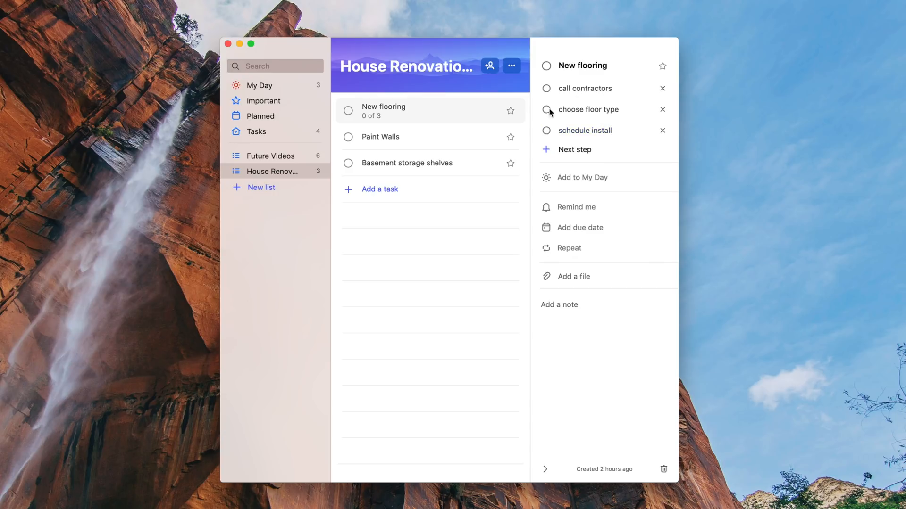
pyautogui.click(582, 178)
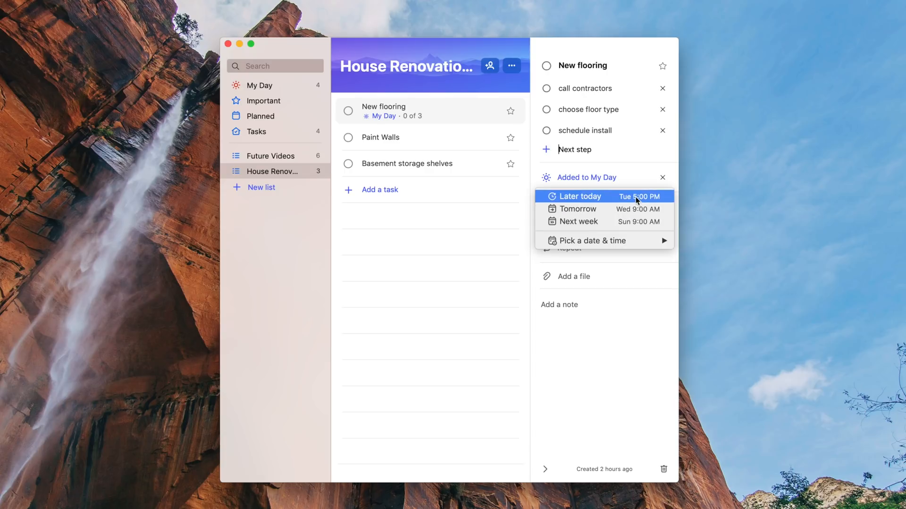
pyautogui.click(577, 209)
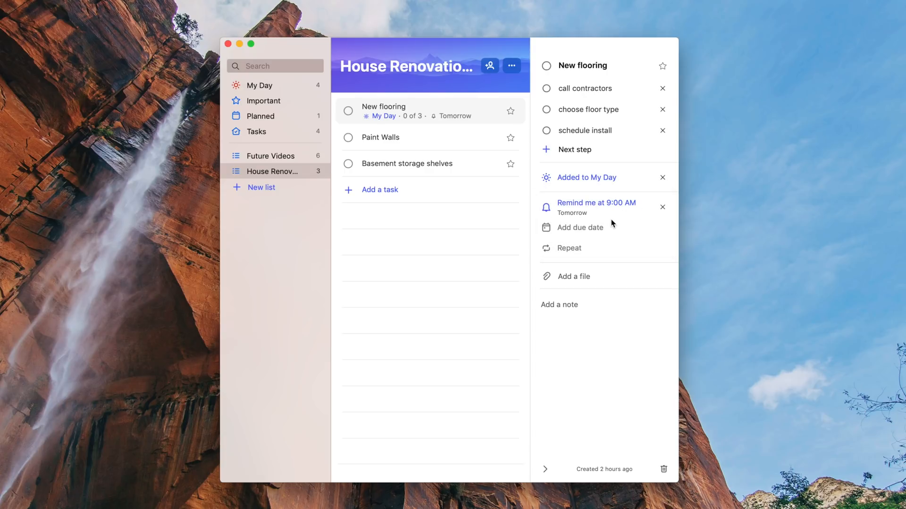
pyautogui.click(578, 228)
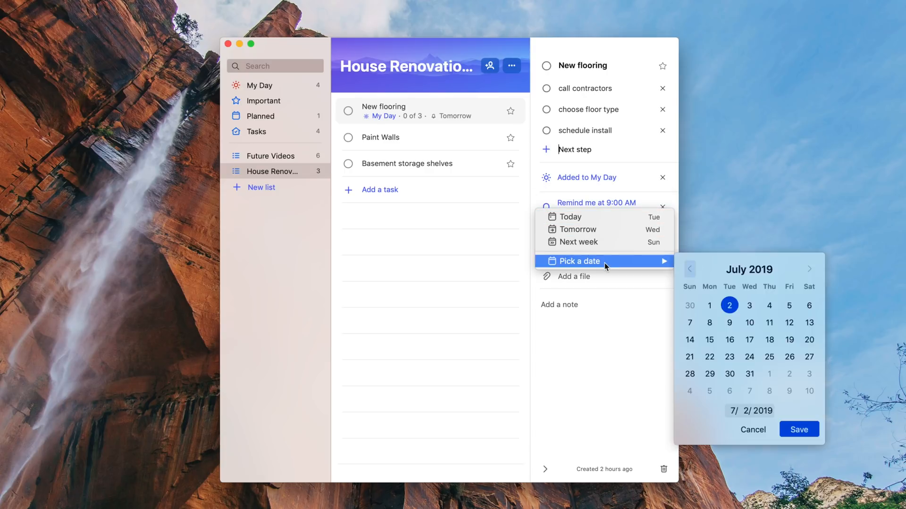